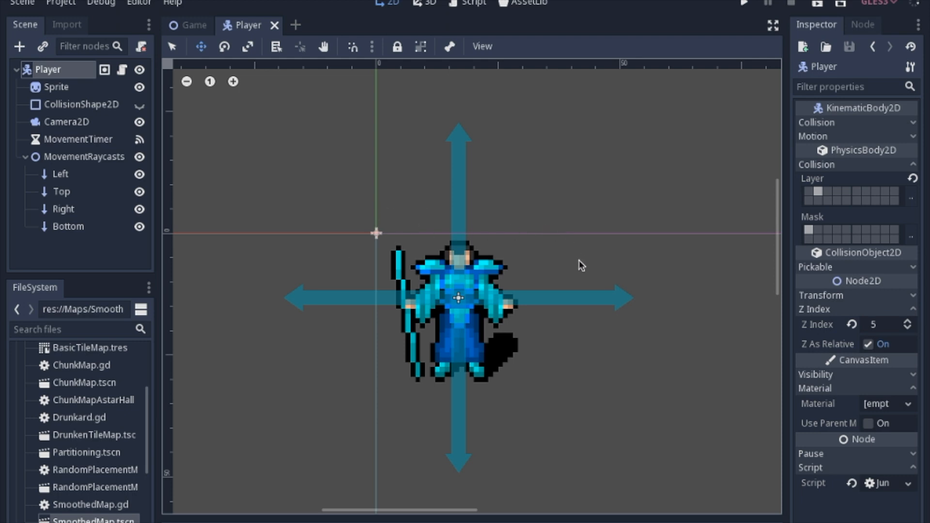
pyautogui.moveTo(308, 198)
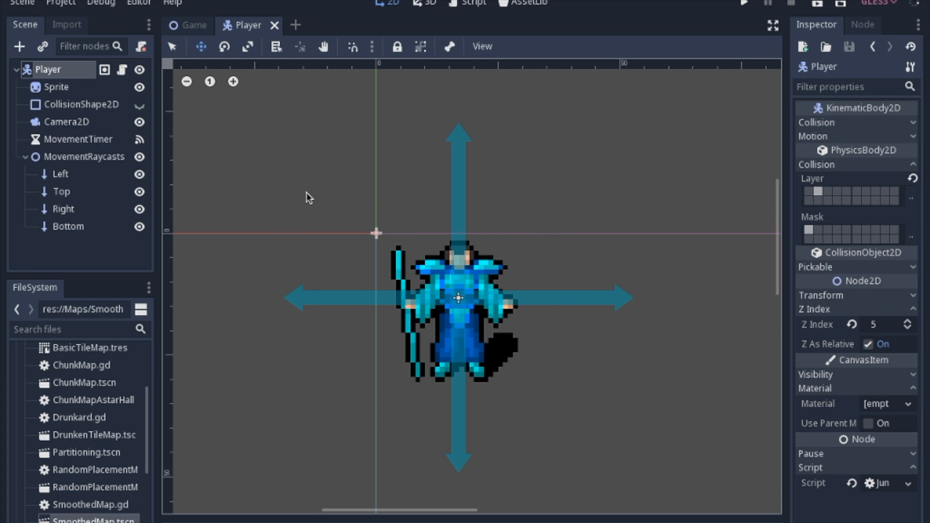
pyautogui.moveTo(462, 128)
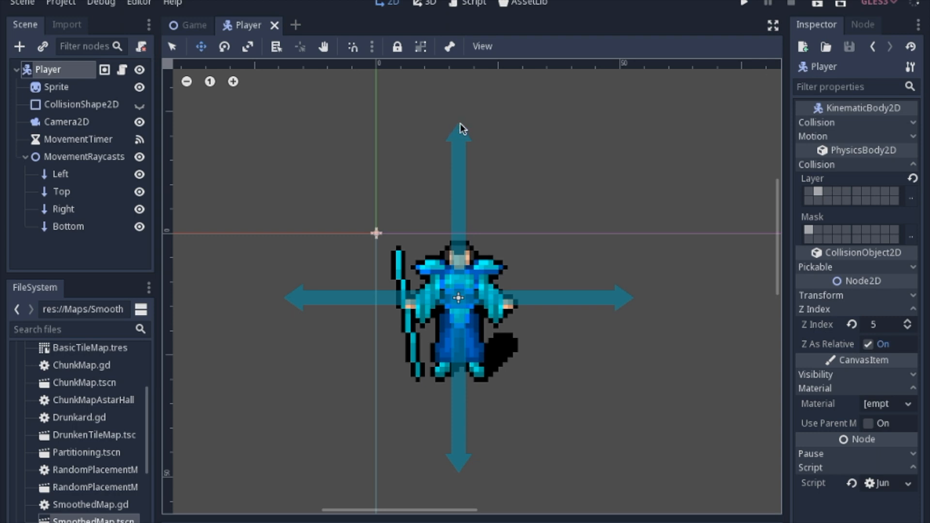
pyautogui.moveTo(620, 319)
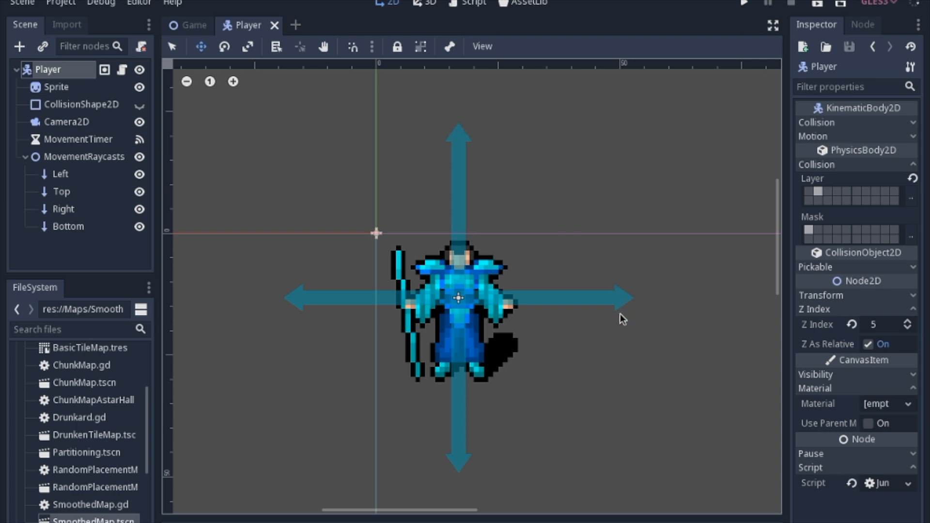
pyautogui.moveTo(402, 391)
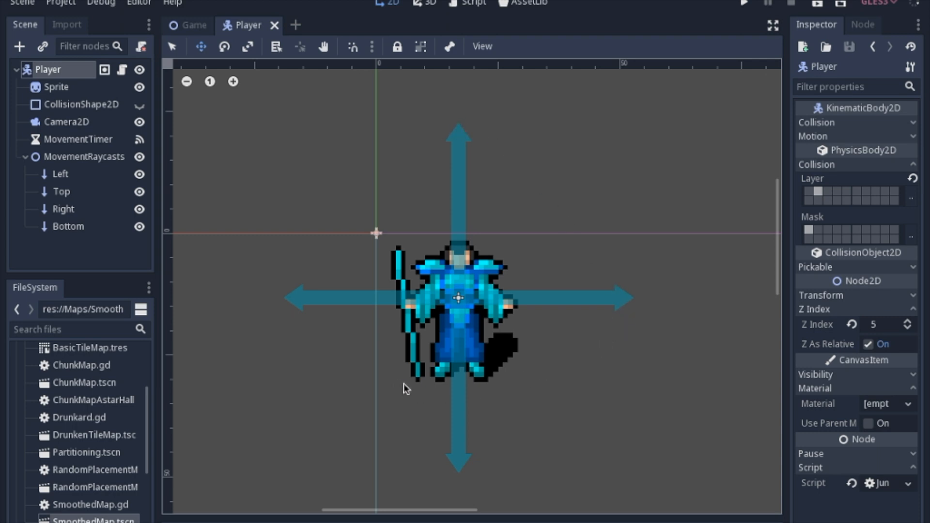
pyautogui.moveTo(366, 157)
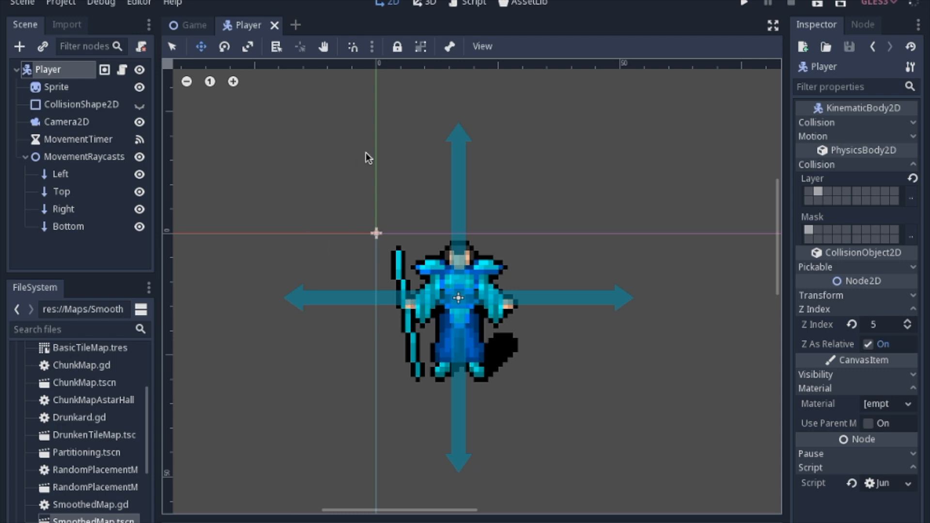
pyautogui.moveTo(333, 390)
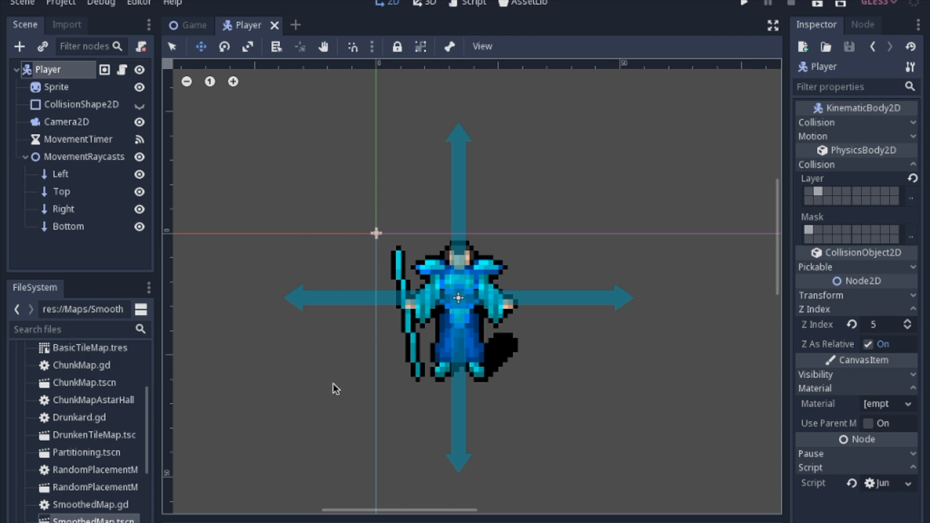
pyautogui.moveTo(481, 392)
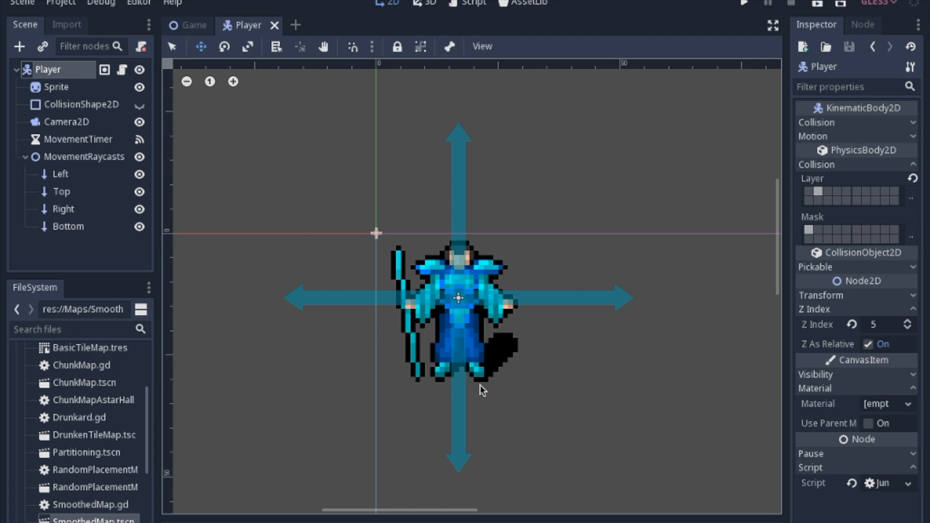
pyautogui.moveTo(48, 169)
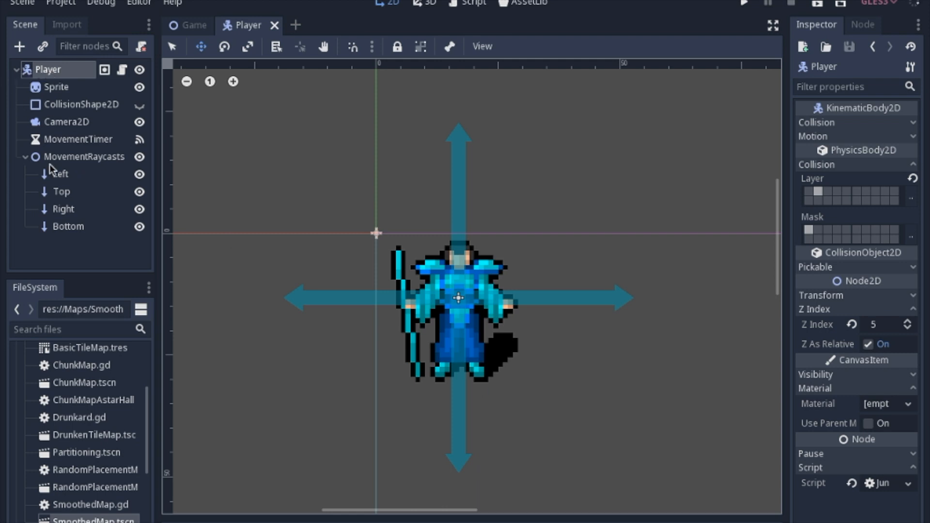
# Inspect the Left, Top, Right and Bottom raycasts, confirming 32-unit Cast To directions.
pyautogui.click(79, 156)
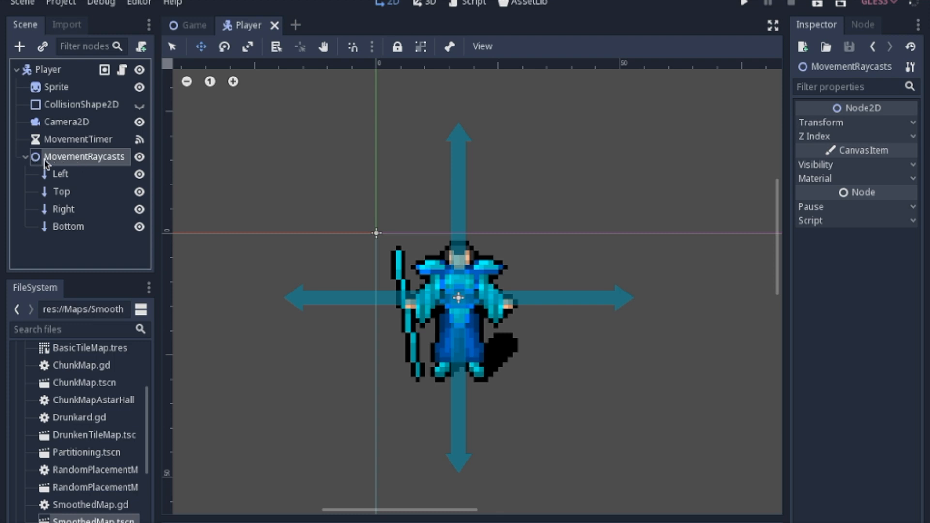
pyautogui.moveTo(84, 156)
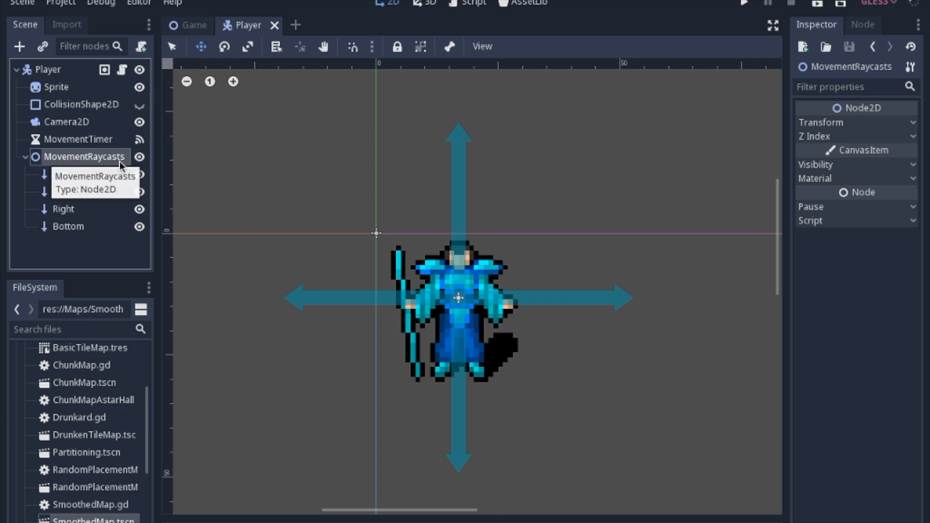
pyautogui.click(57, 175)
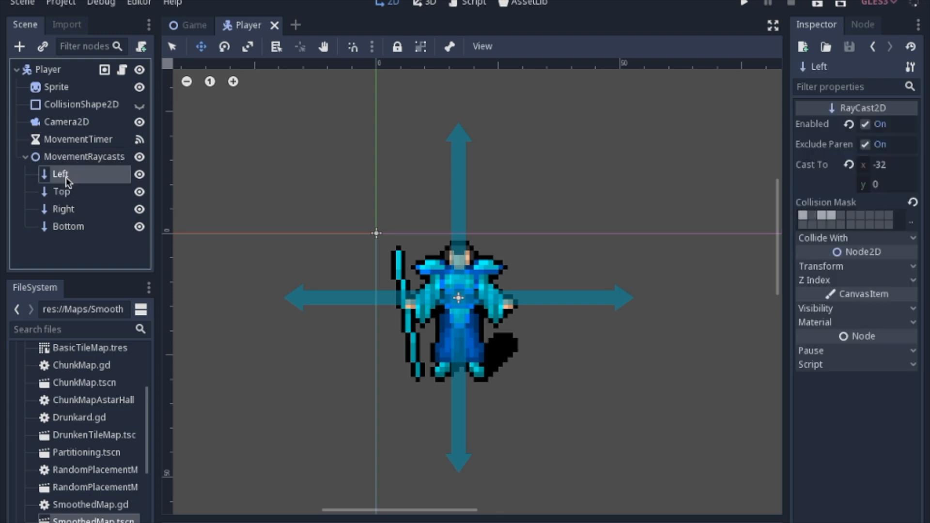
pyautogui.click(68, 227)
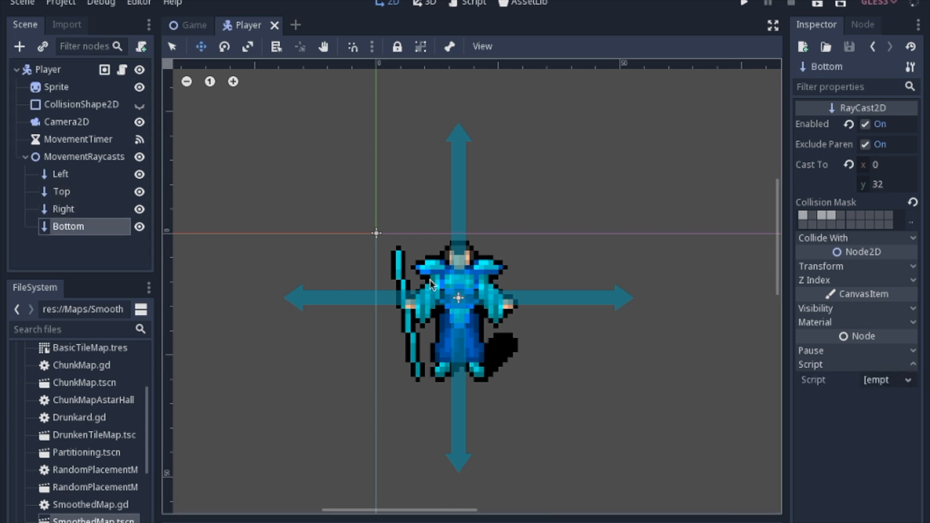
pyautogui.moveTo(462, 374)
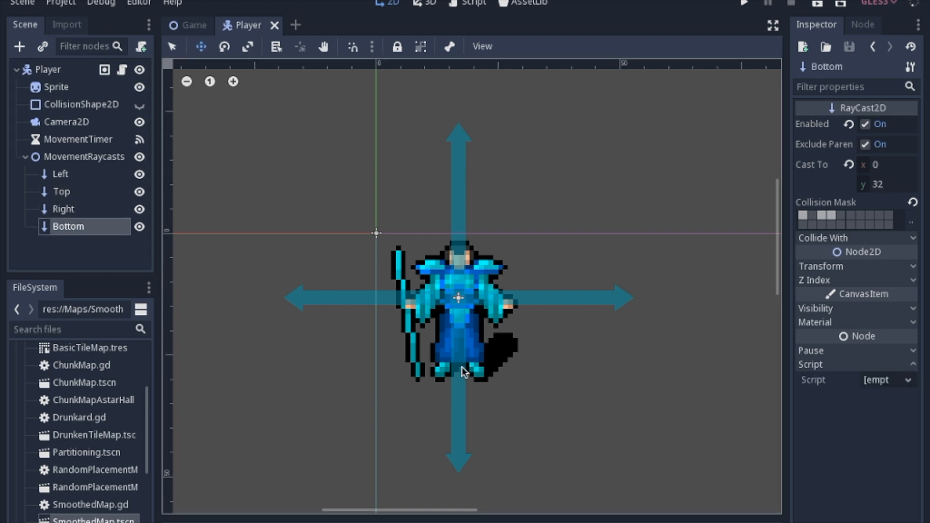
pyautogui.moveTo(332, 306)
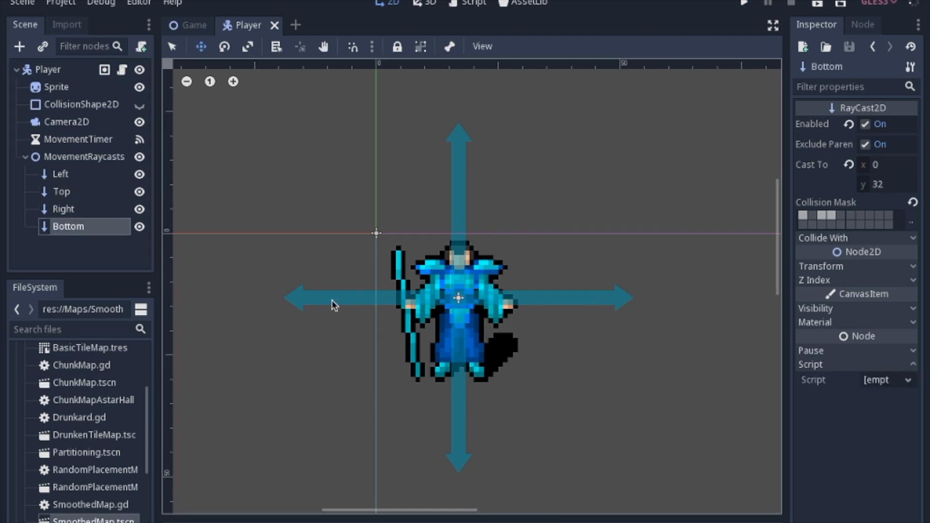
pyautogui.moveTo(582, 306)
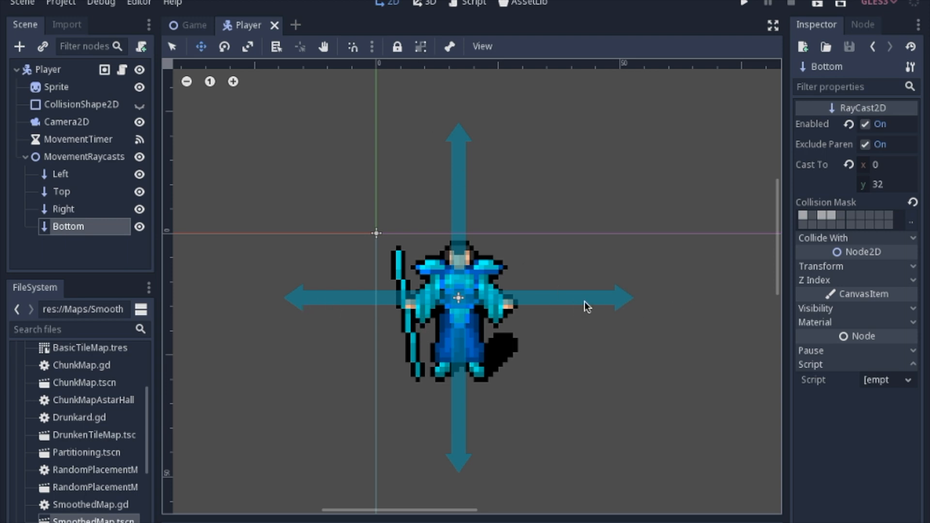
pyautogui.click(58, 174)
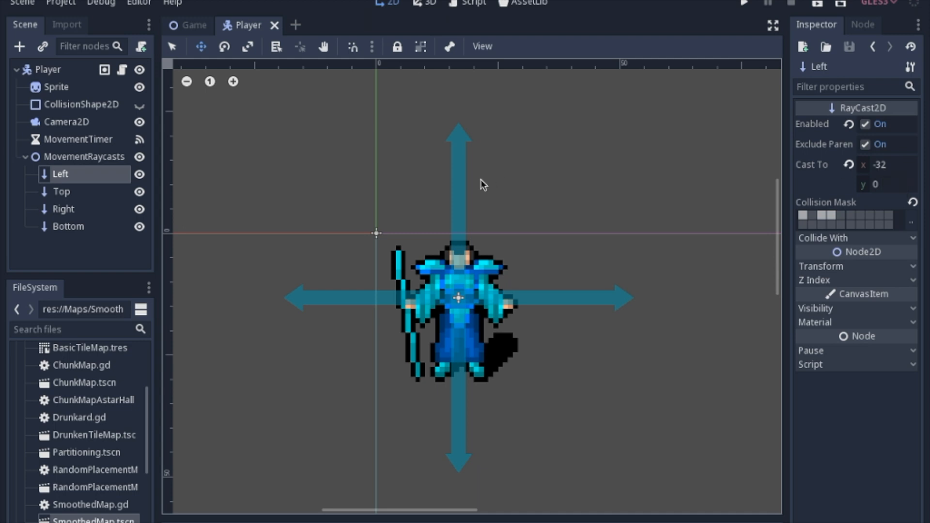
pyautogui.moveTo(505, 198)
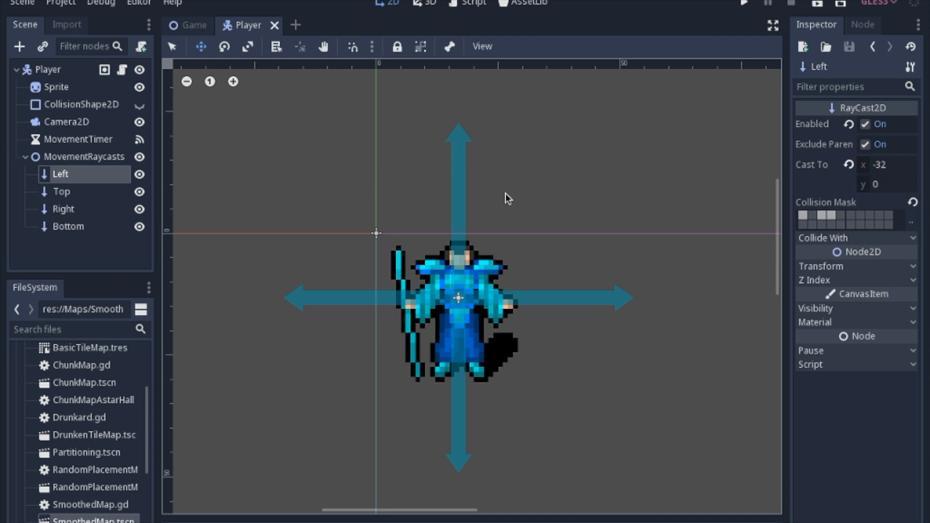
pyautogui.click(61, 191)
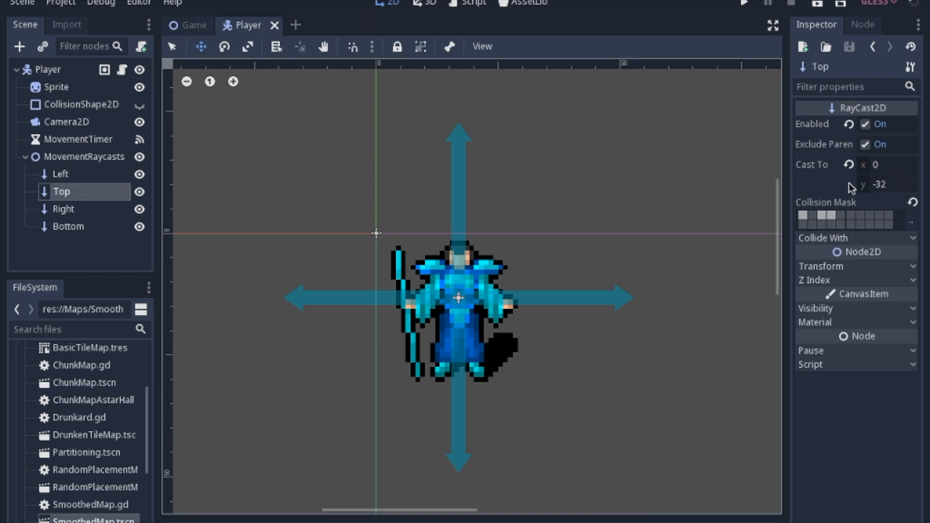
pyautogui.click(62, 209)
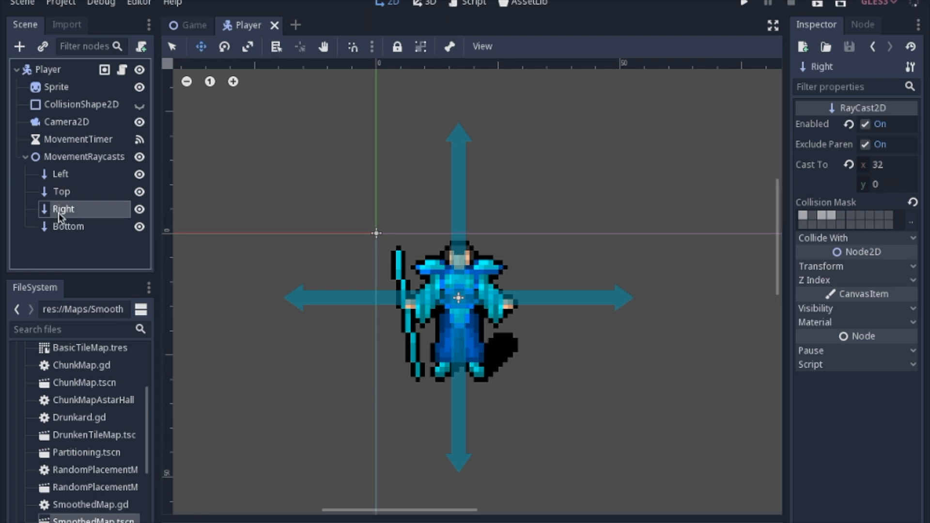
pyautogui.click(68, 226)
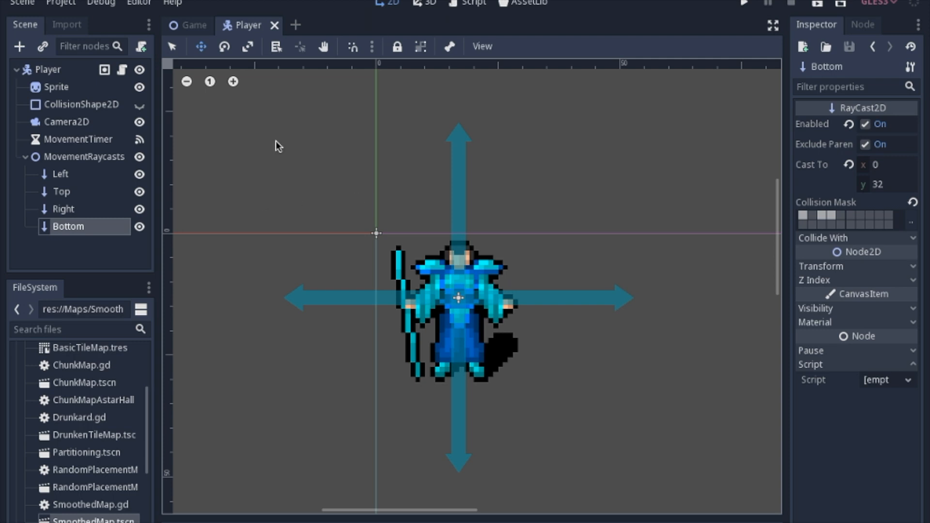
# Open Project Settings to view 2D physics layer names Enemy, Player, Wall and Item.
pyautogui.click(61, 2)
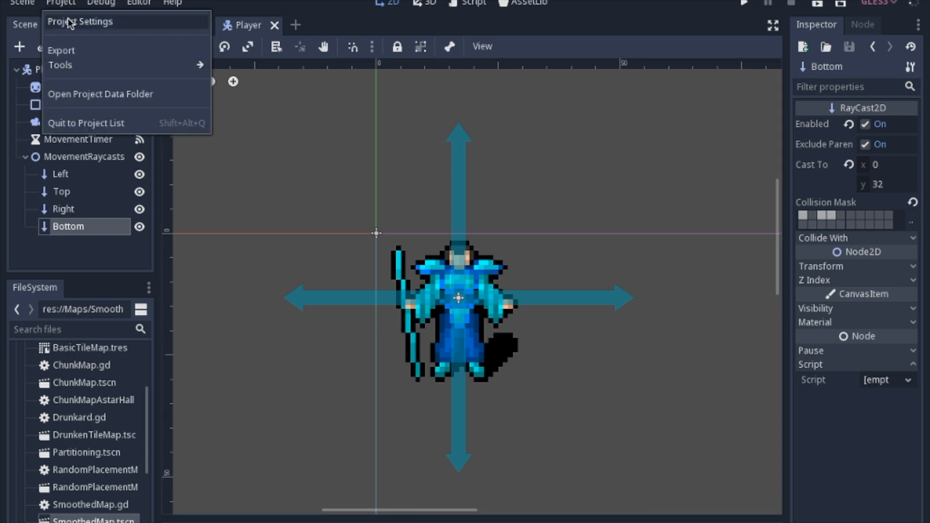
pyautogui.click(78, 22)
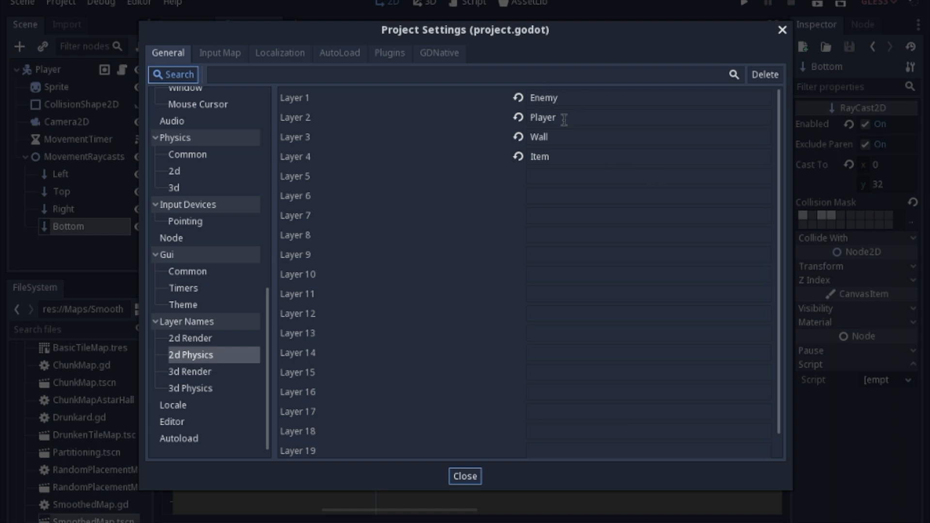
pyautogui.moveTo(555, 161)
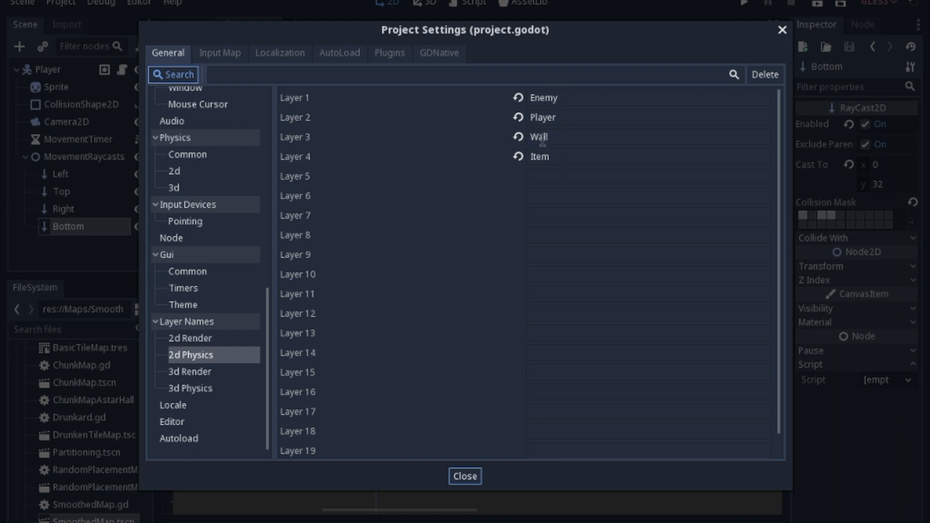
pyautogui.moveTo(557, 137)
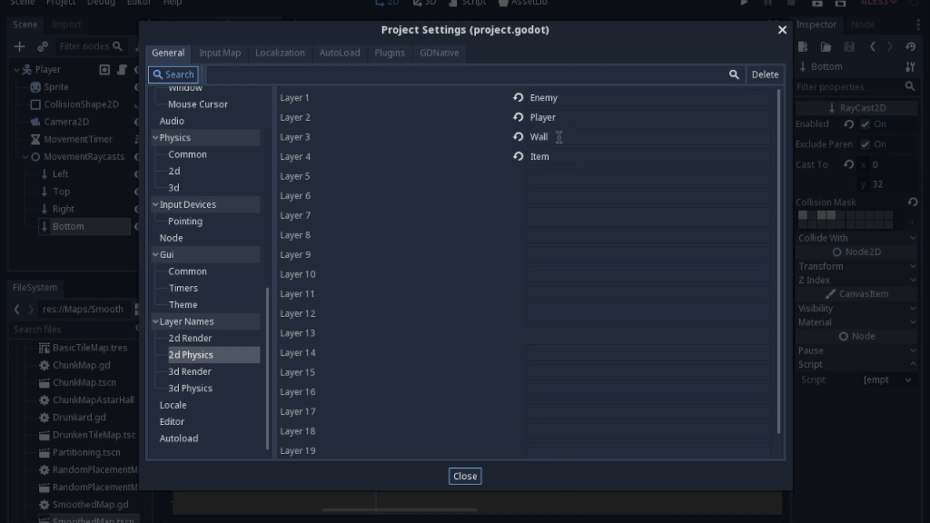
# Close Project Settings and select the Left, Top, Right and Bottom raycasts together.
pyautogui.click(466, 475)
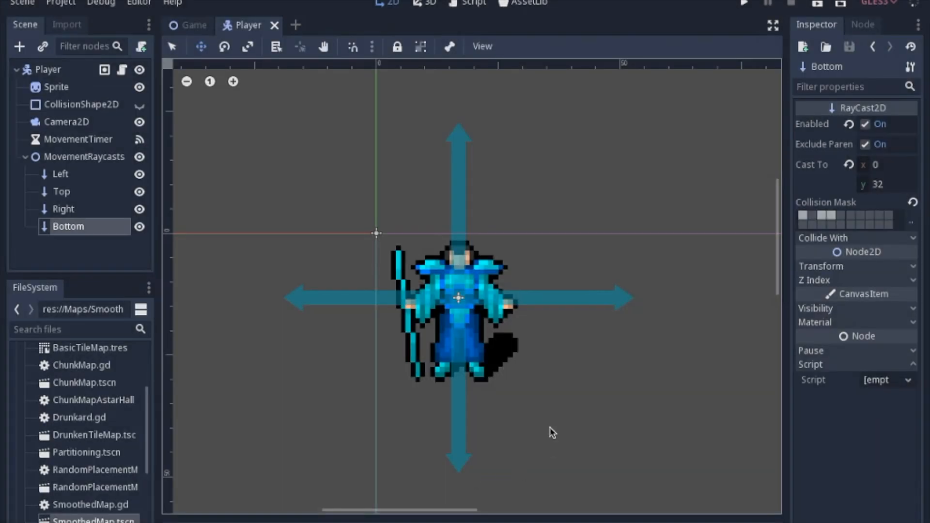
pyautogui.moveTo(81, 205)
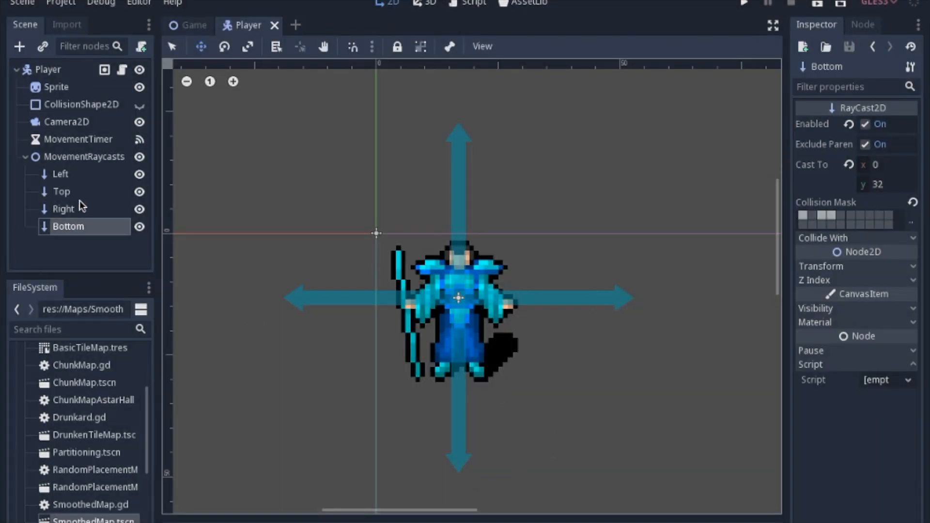
pyautogui.click(62, 209)
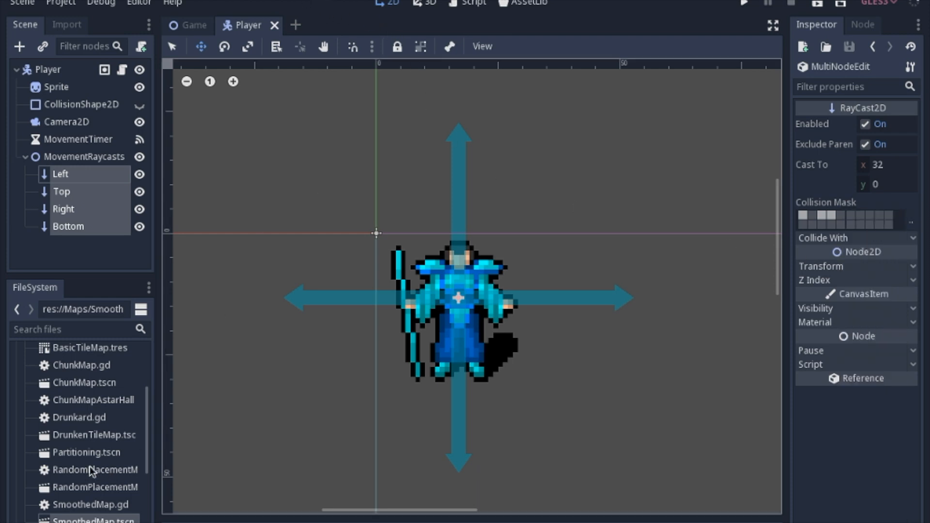
pyautogui.moveTo(51, 427)
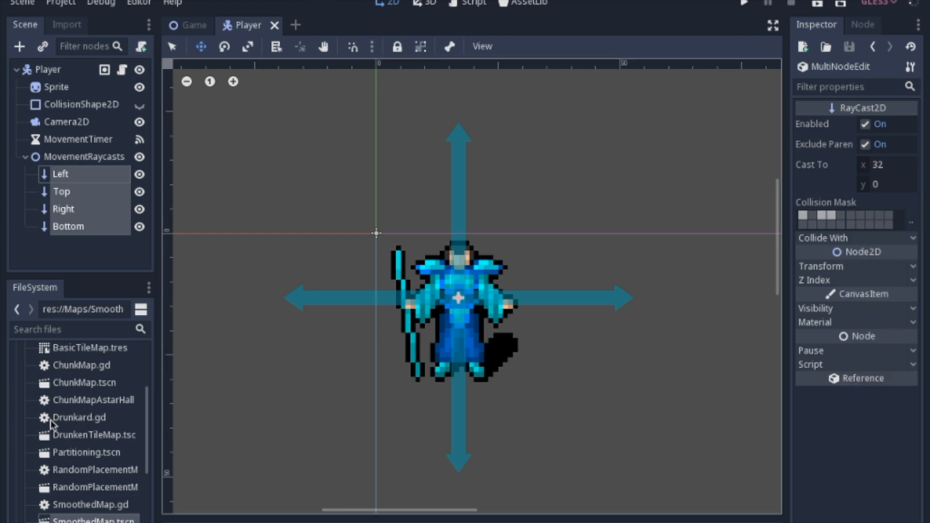
pyautogui.moveTo(73, 422)
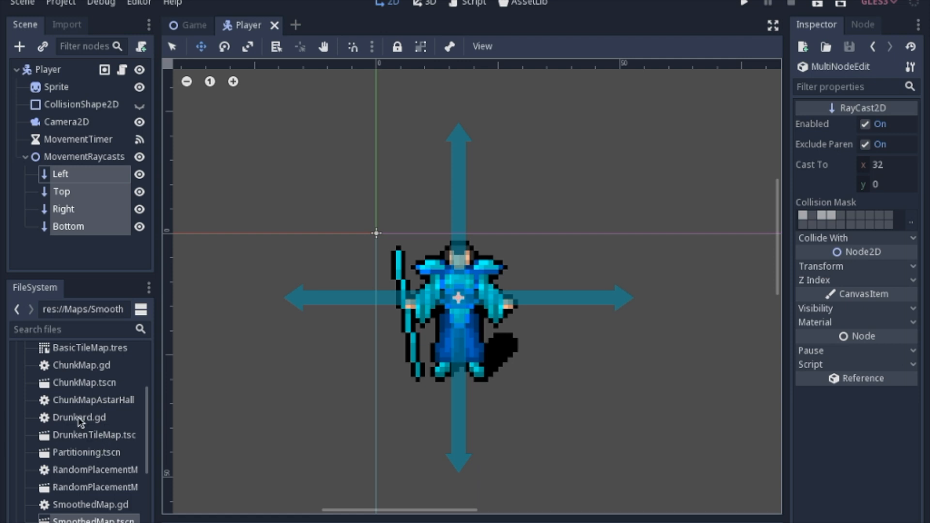
# Open the ChunkMap scene and set its tile map collision layer to Wall.
pyautogui.click(75, 383)
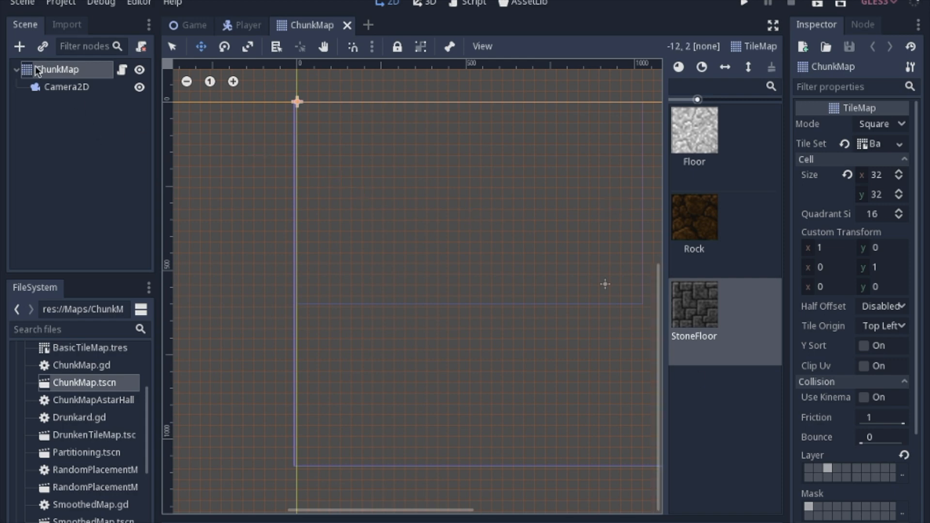
pyautogui.moveTo(105, 83)
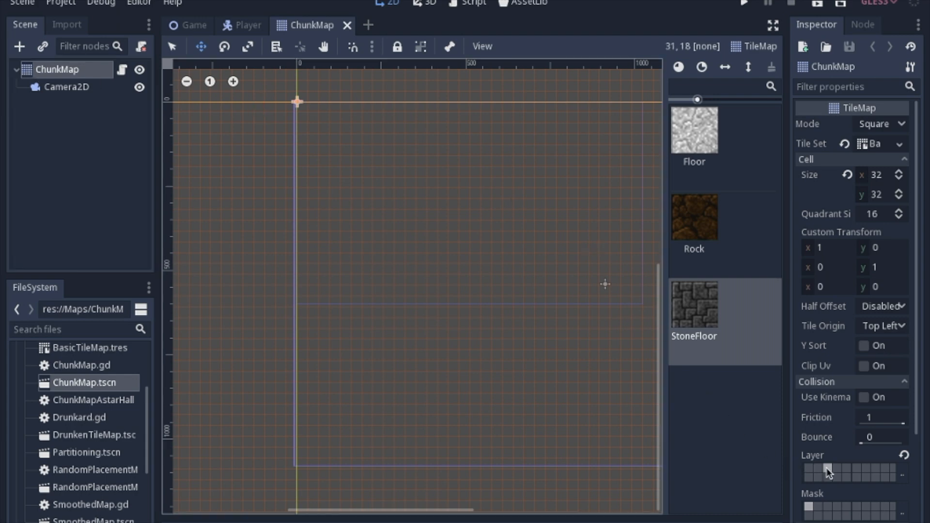
pyautogui.moveTo(830, 475)
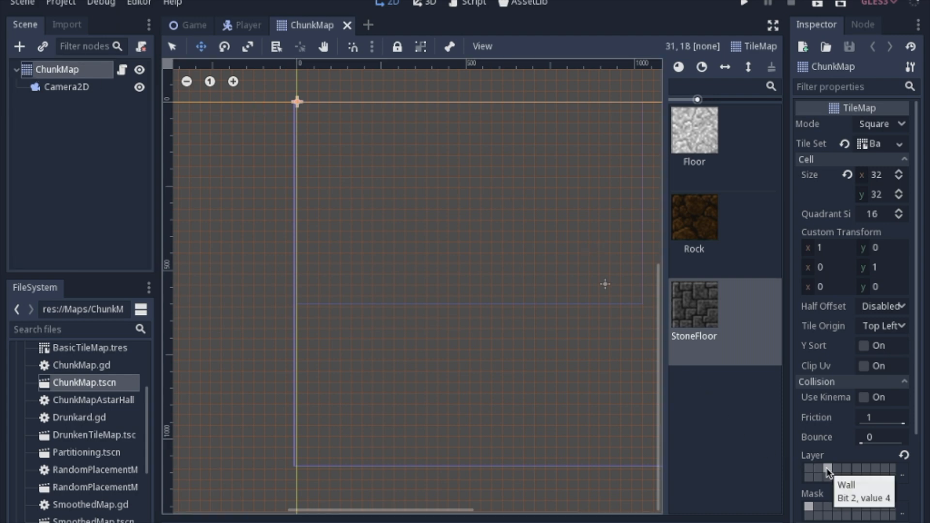
pyautogui.click(828, 471)
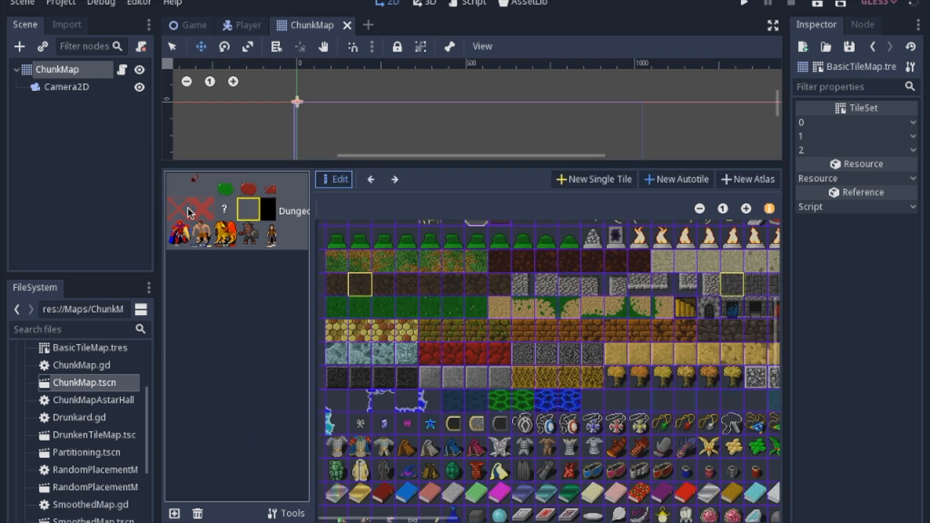
pyautogui.moveTo(364, 291)
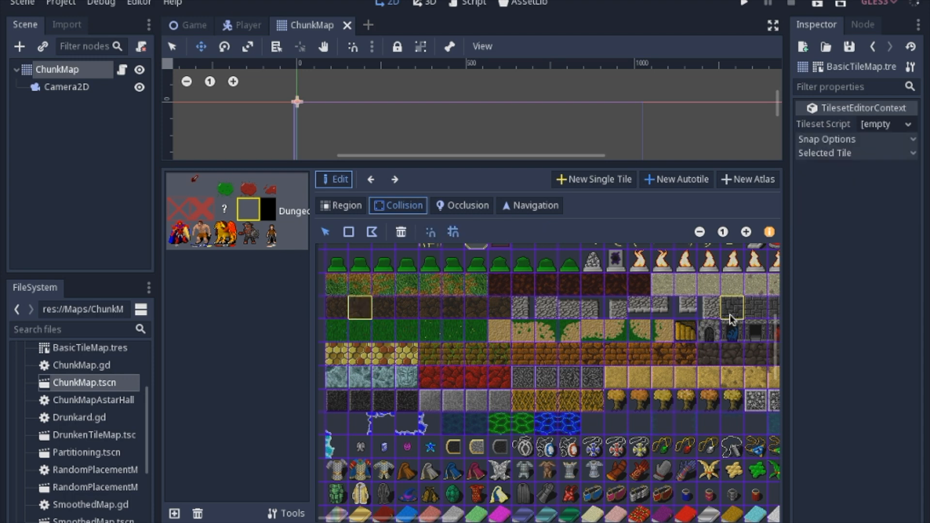
pyautogui.moveTo(734, 313)
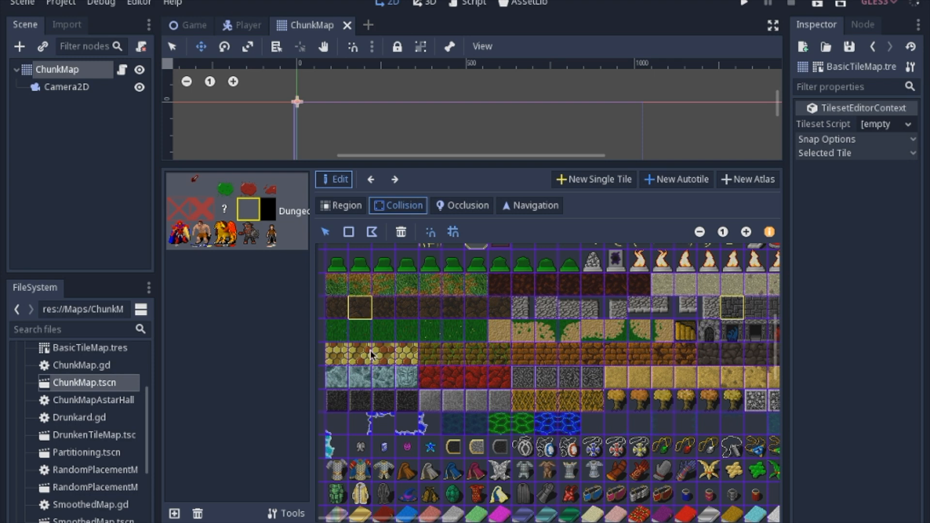
# Draw a rectangular collision shape over the rock tile in the BasicTileMap tileset.
pyautogui.click(360, 308)
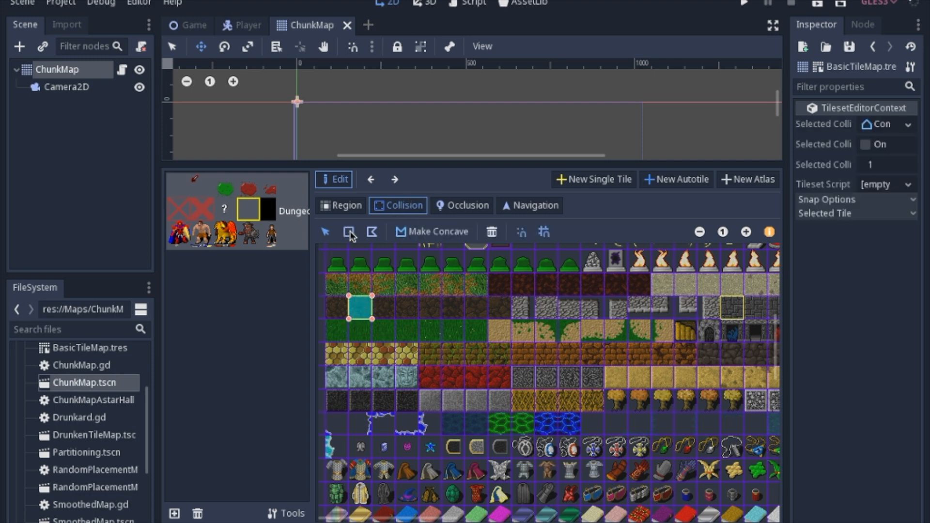
pyautogui.click(349, 232)
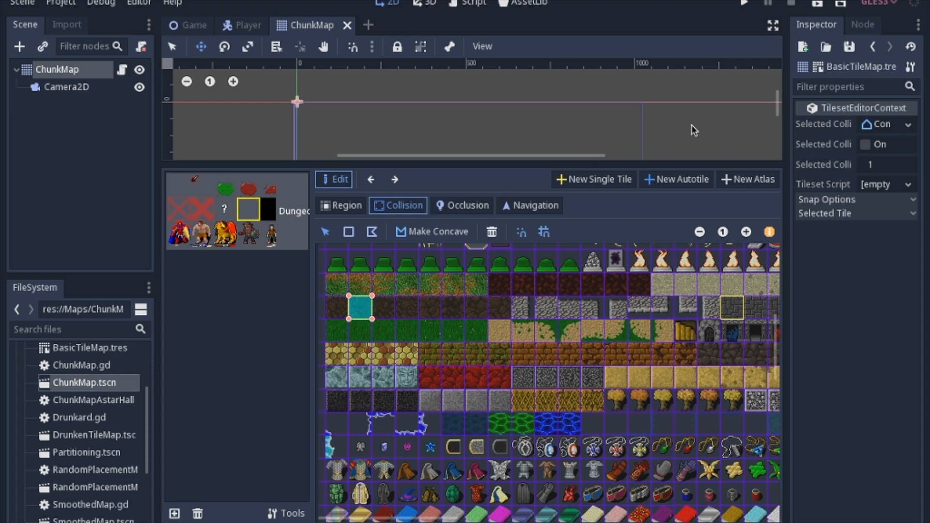
pyautogui.moveTo(663, 132)
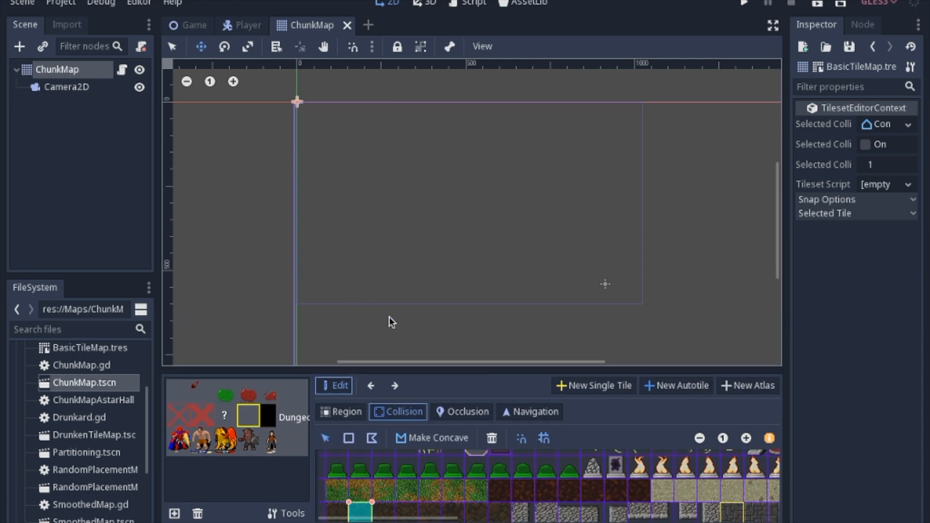
pyautogui.moveTo(254, 35)
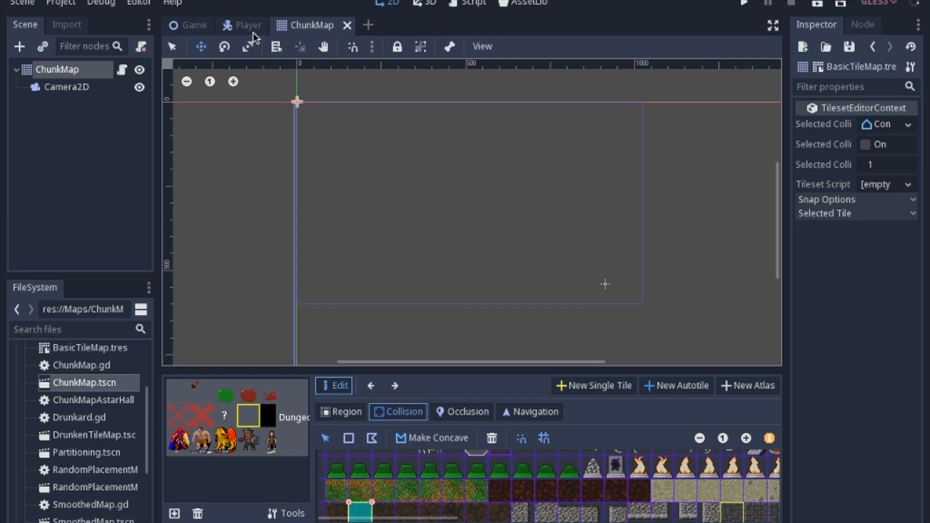
pyautogui.moveTo(254, 37)
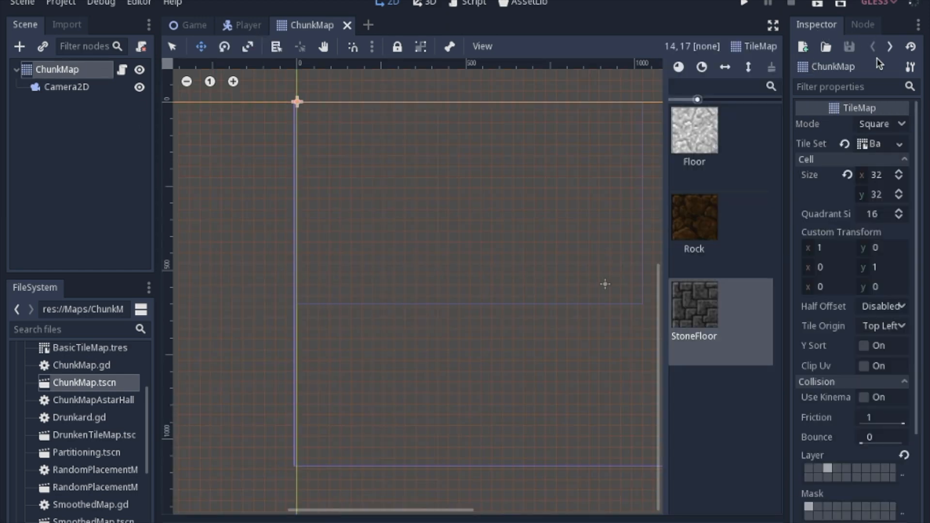
# Open the Player scene and JunkPlayerExamples.gd, then run the procedural map game.
pyautogui.click(245, 25)
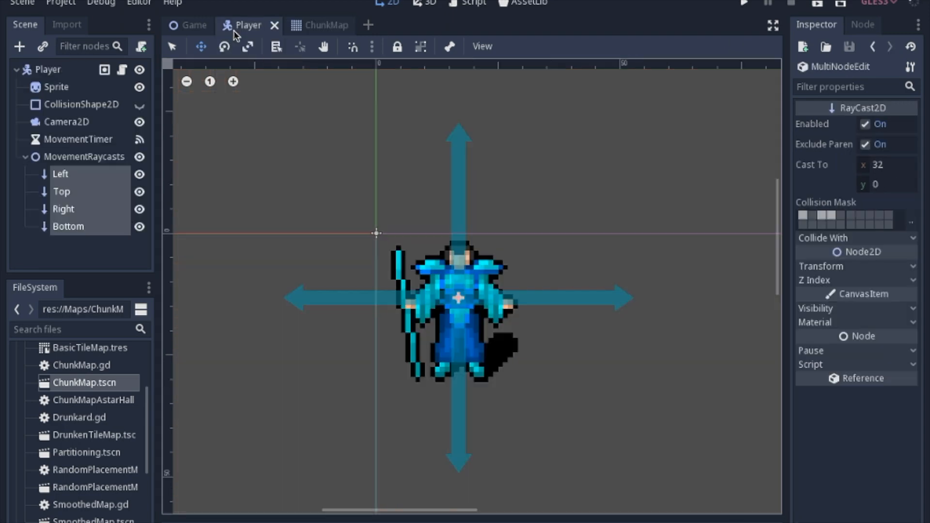
pyautogui.click(467, 1)
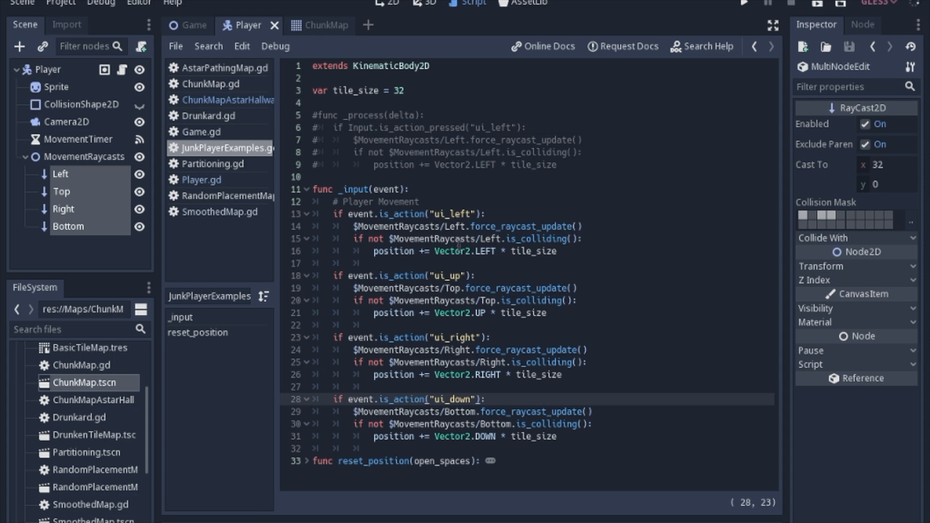
pyautogui.click(427, 399)
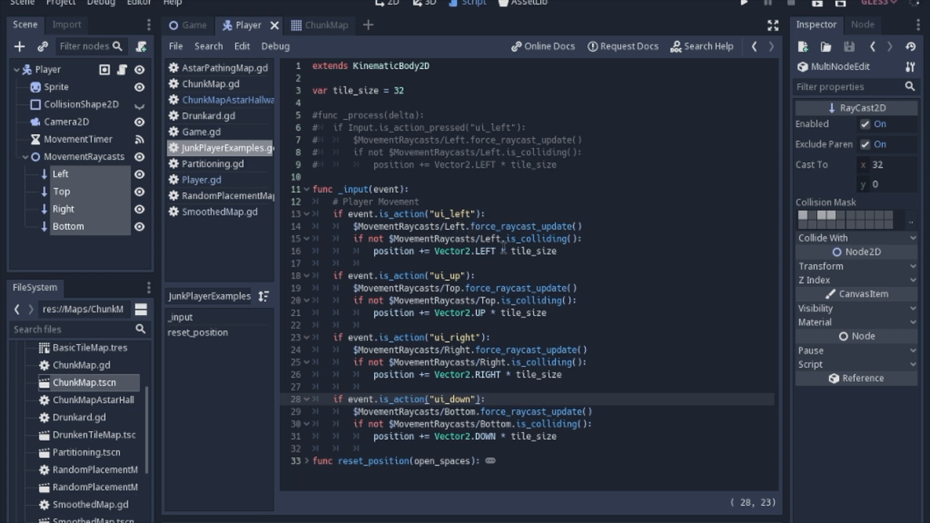
pyautogui.moveTo(497, 190)
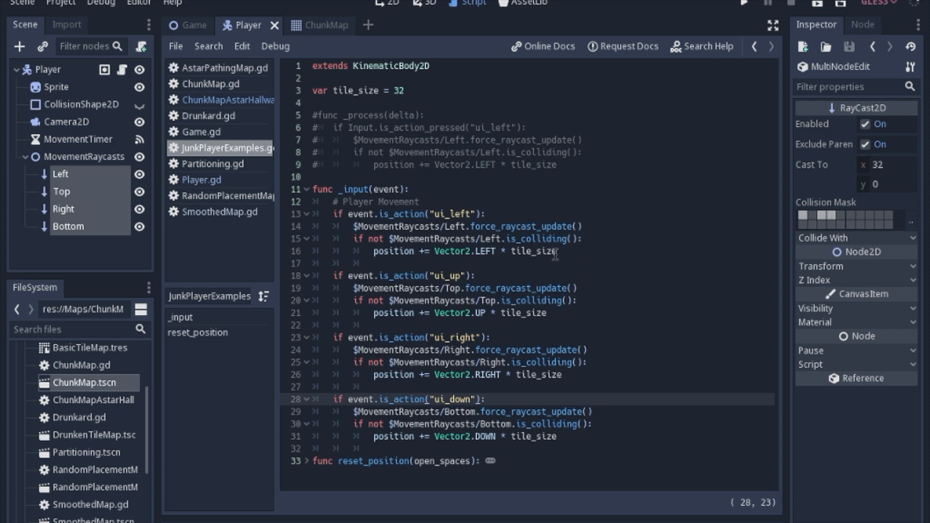
pyautogui.click(427, 399)
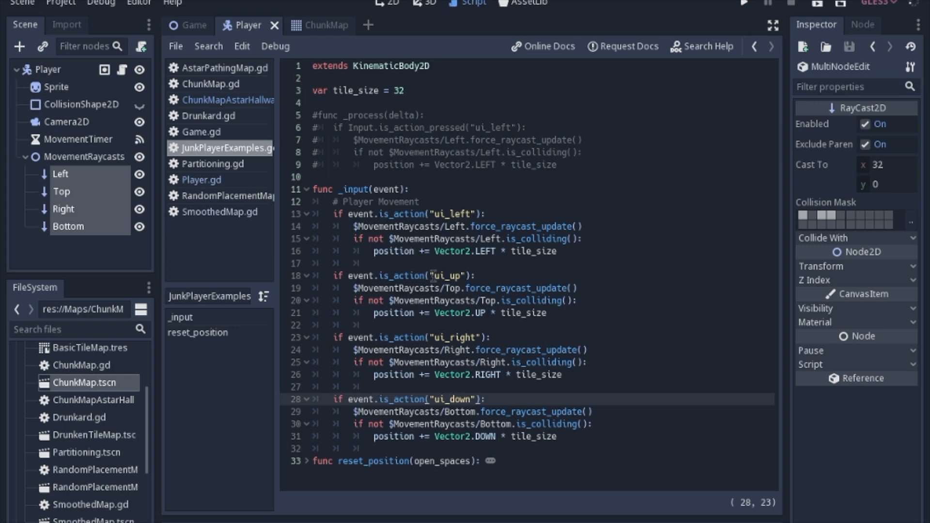
pyautogui.click(427, 398)
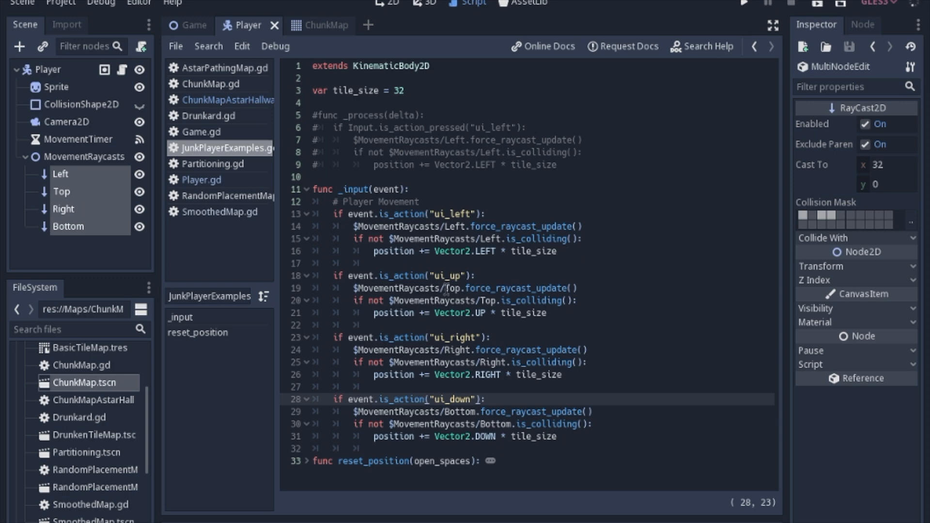
pyautogui.click(428, 398)
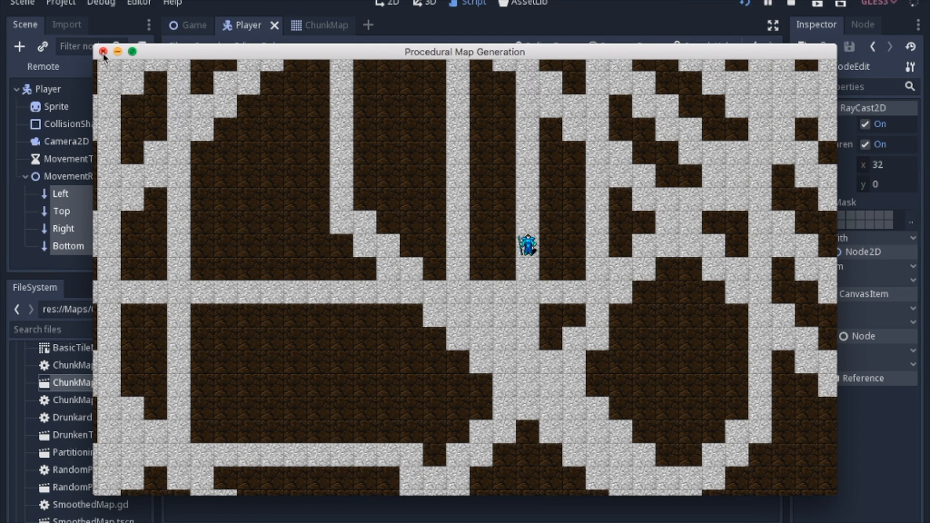
pyautogui.click(104, 51)
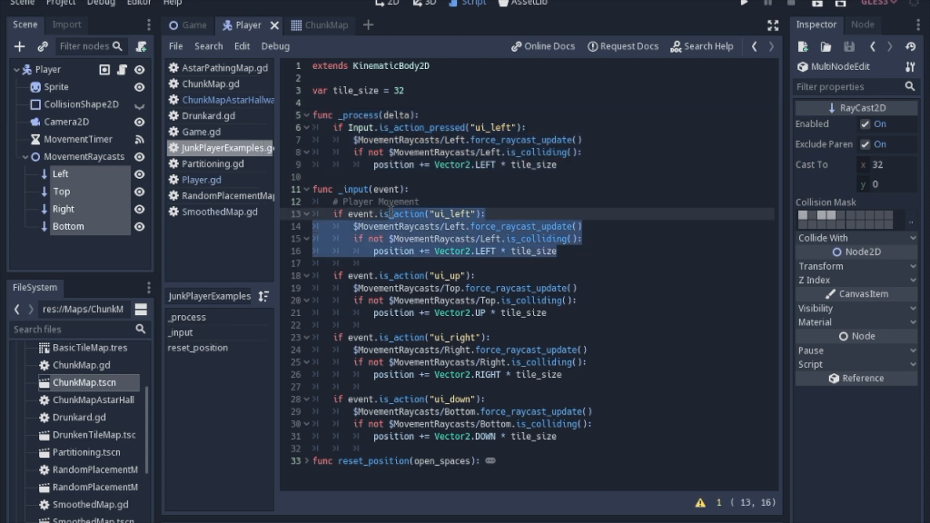
# Uncomment the _process(delta) left-movement block, test it in game, then stop the game.
pyautogui.press('ctrl+k')
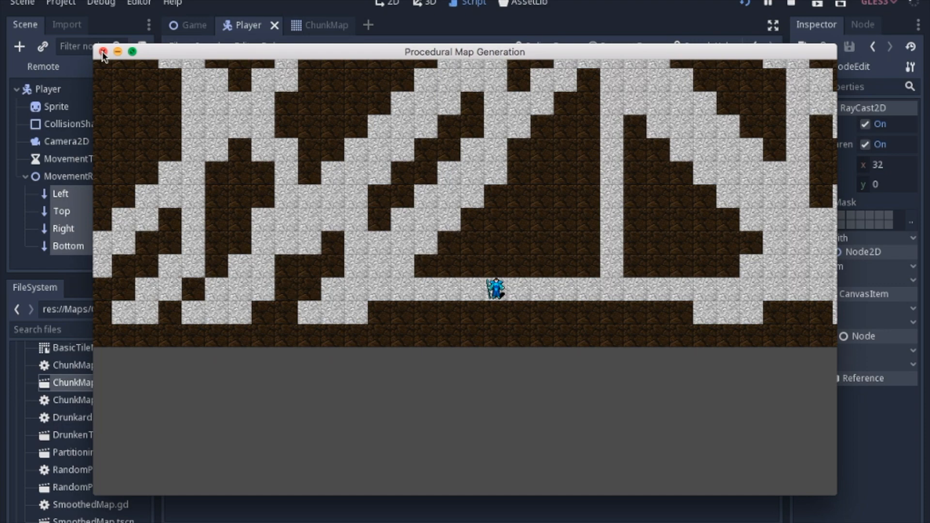
pyautogui.click(101, 53)
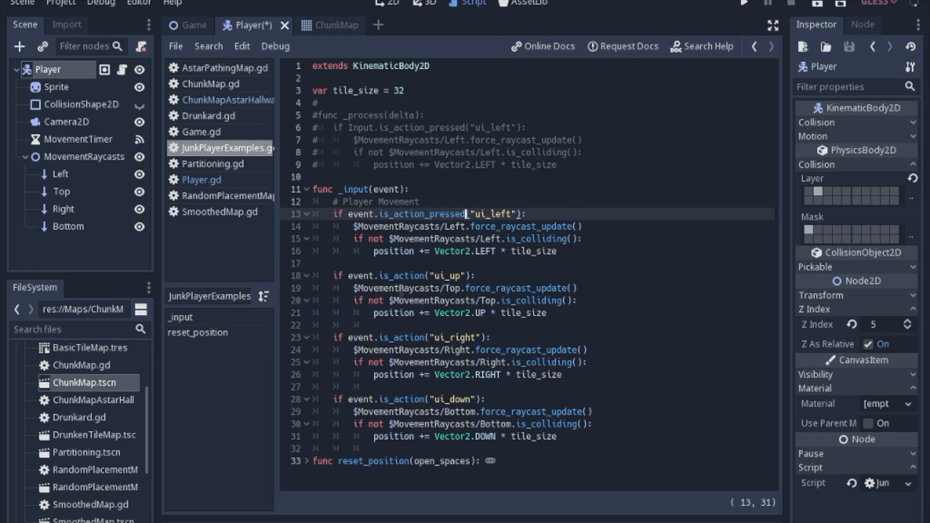
pyautogui.moveTo(526, 184)
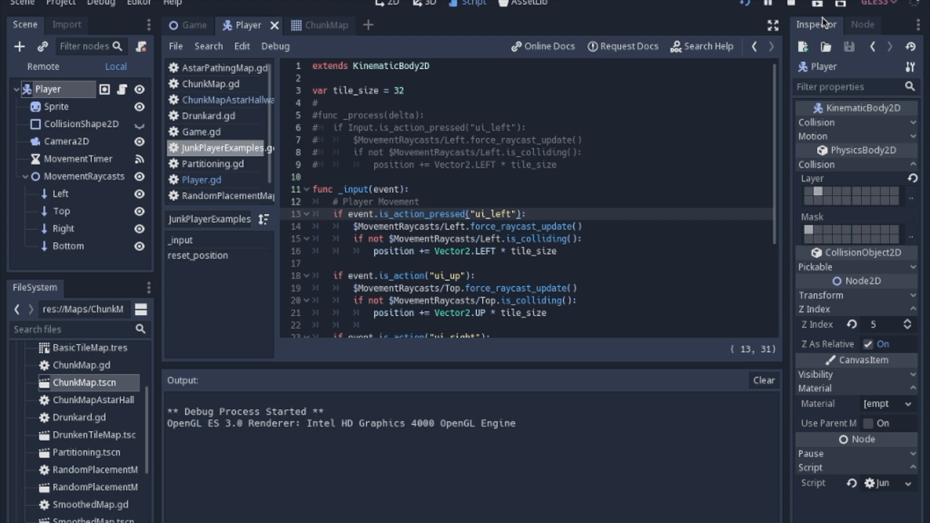
# Re-comment _process, switch ui_left to is_action_pressed, test, and open Player.gd.
pyautogui.click(819, 3)
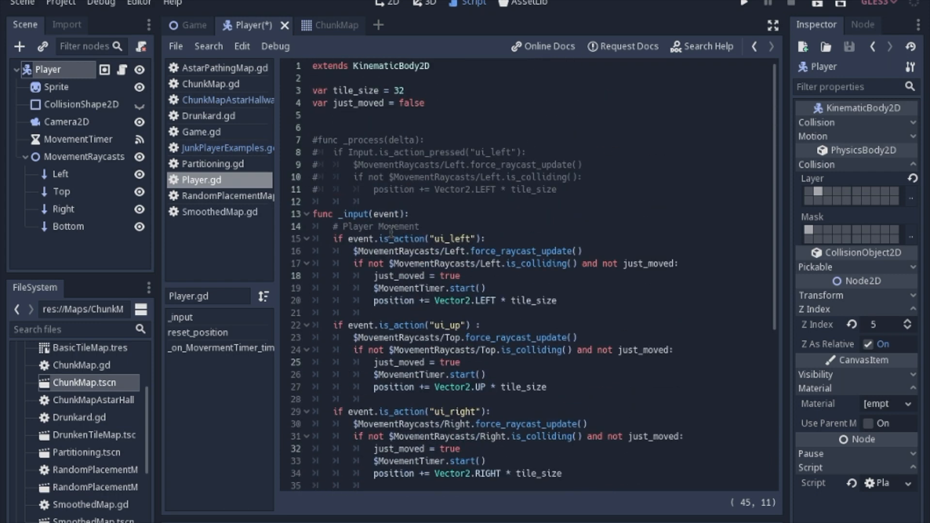
# Check MovementTimer's 0.15-second one-shot wait and its timeout signal connected to the player script.
pyautogui.scroll(-3)
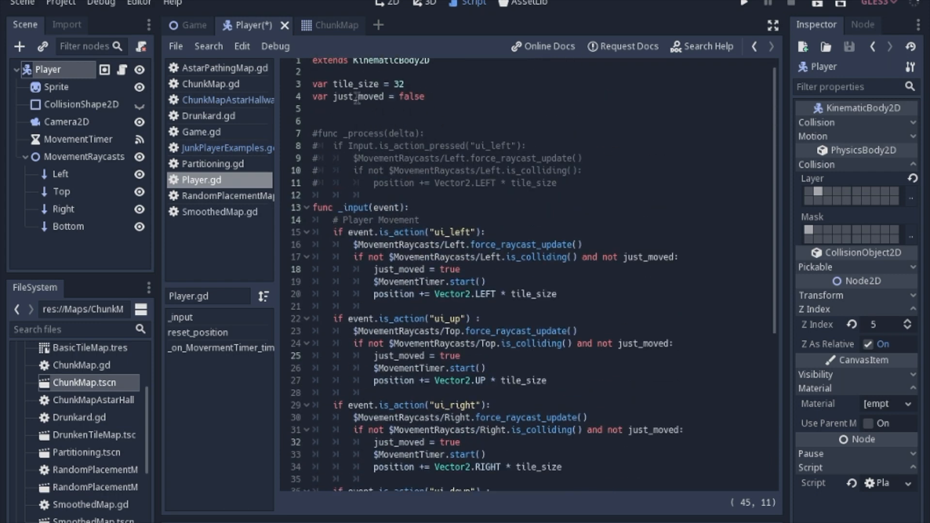
pyautogui.moveTo(312, 112)
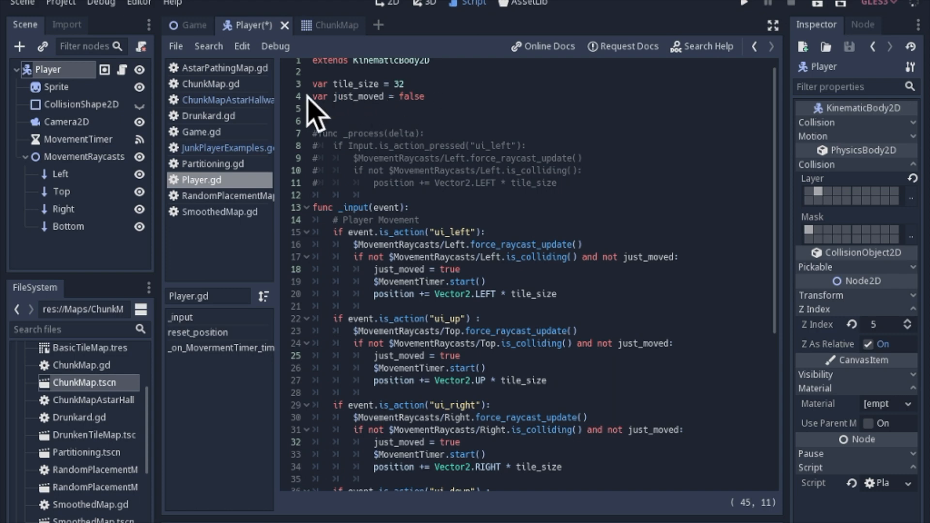
pyautogui.moveTo(410, 109)
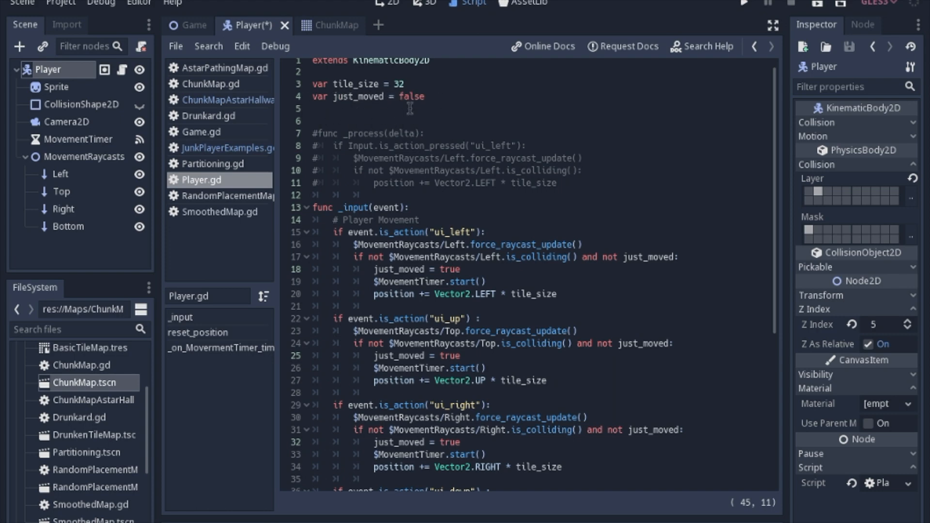
pyautogui.scroll(-3)
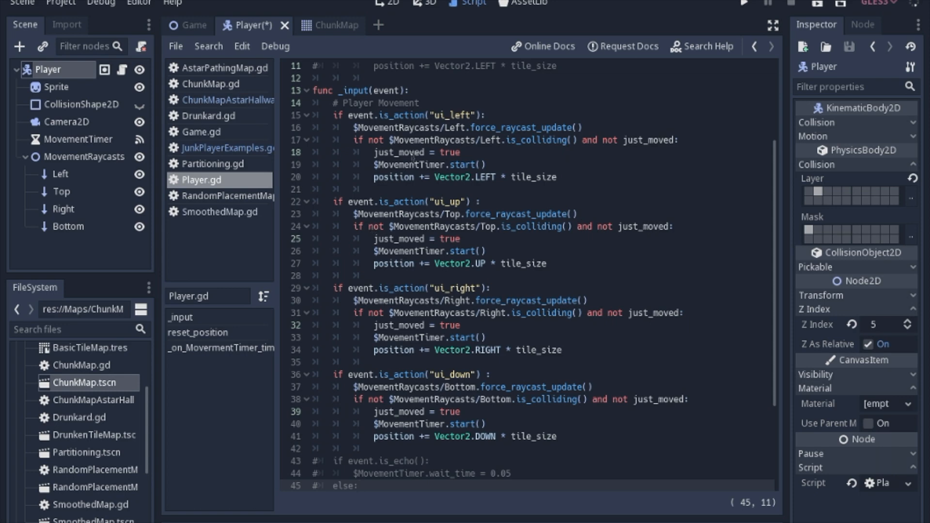
pyautogui.click(361, 486)
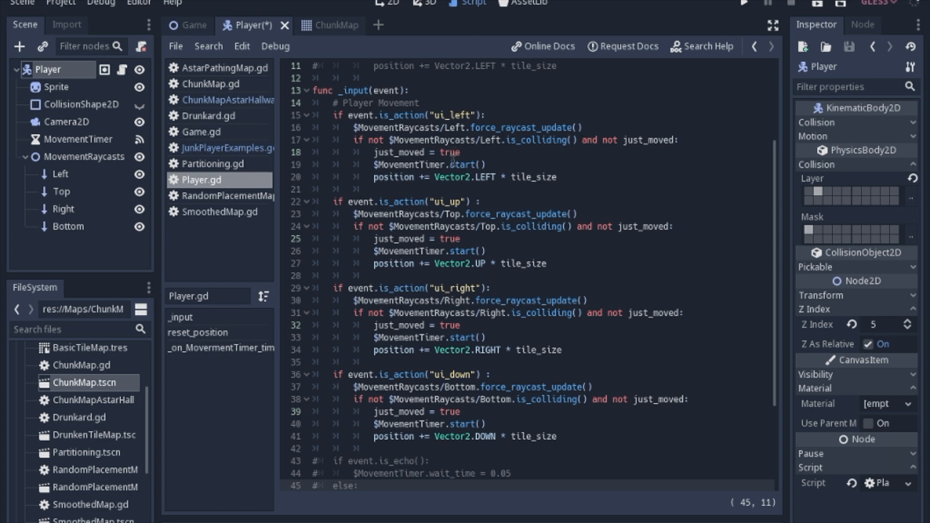
pyautogui.moveTo(81, 148)
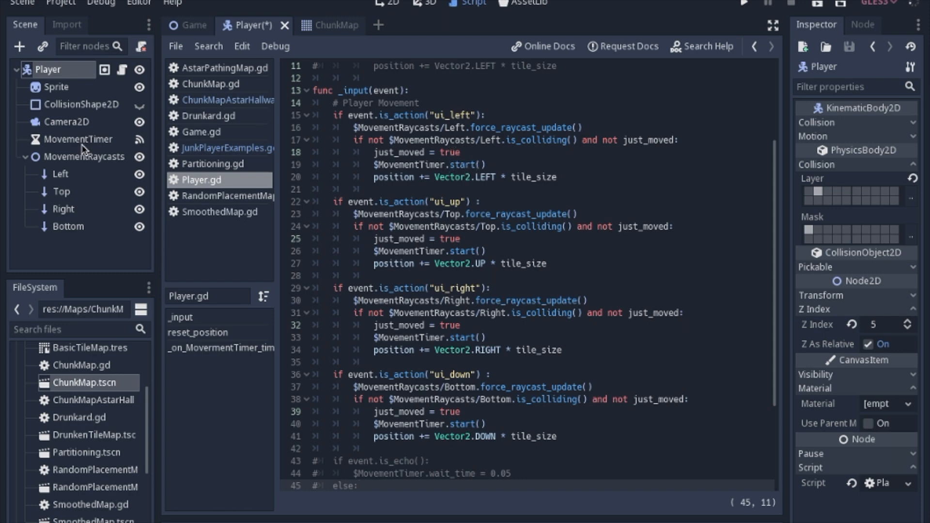
pyautogui.click(65, 140)
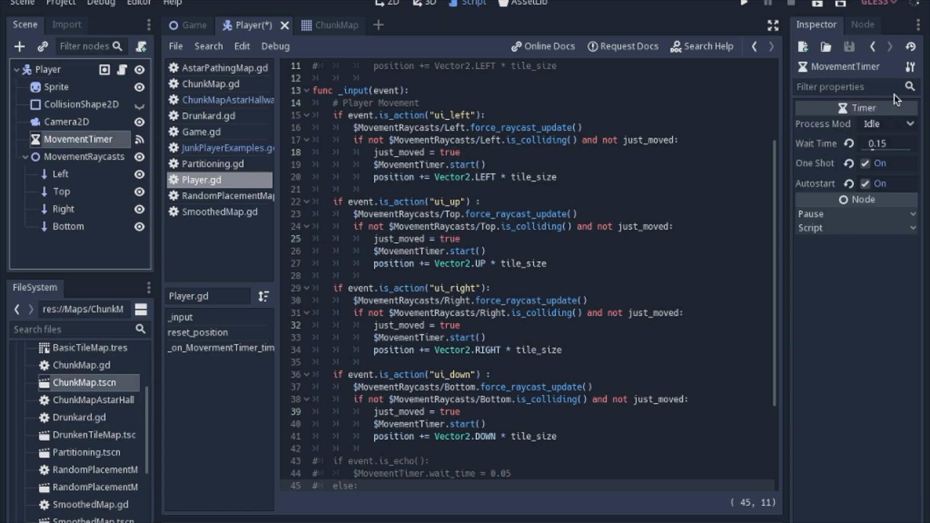
pyautogui.click(864, 25)
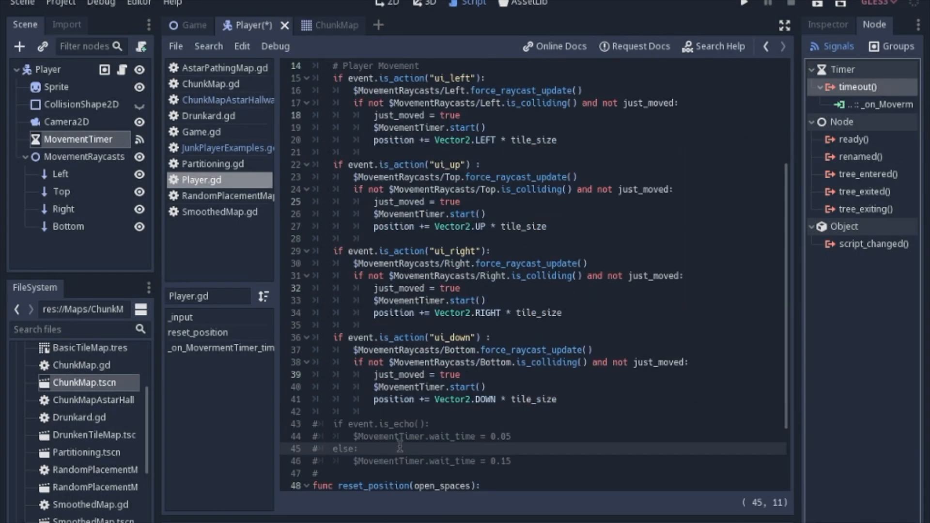
pyautogui.scroll(-3)
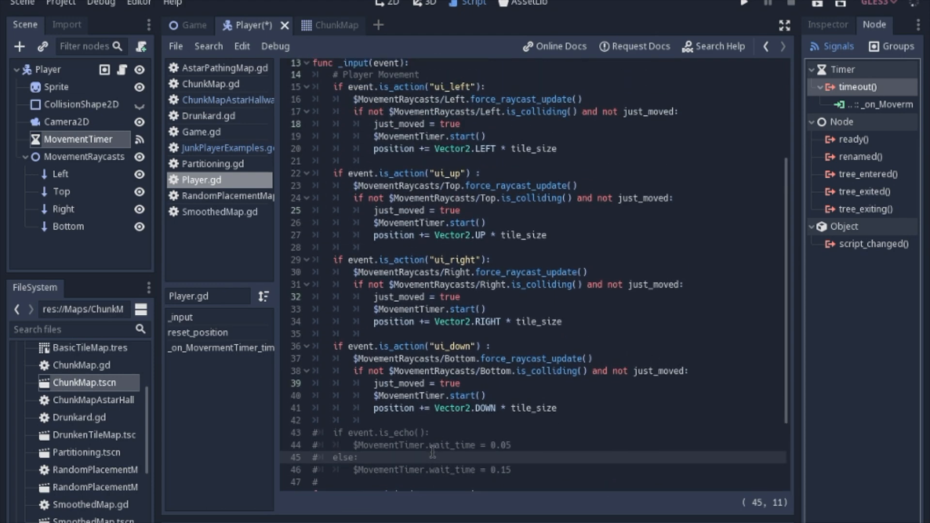
# Uncomment the is_echo block setting wait time 0.05 or 0.15, save, and run the game.
pyautogui.press('ctrl+s')
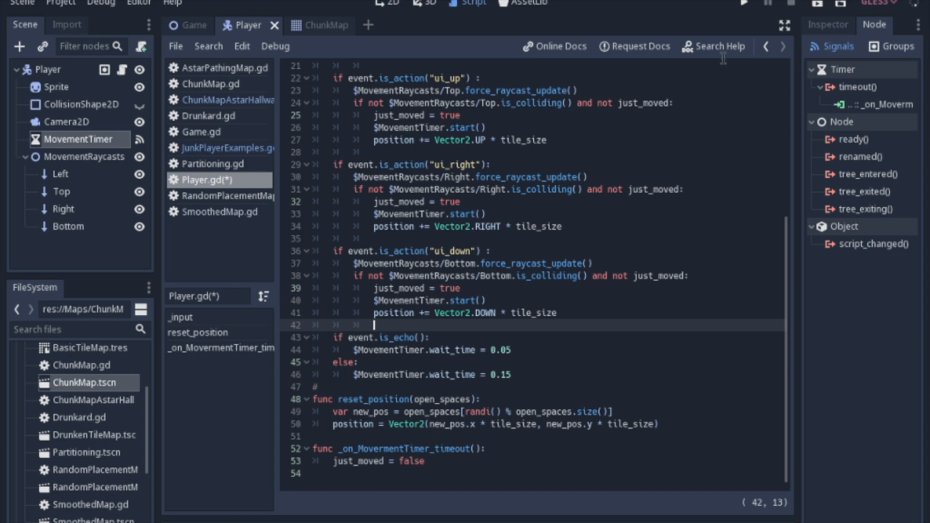
pyautogui.click(745, 4)
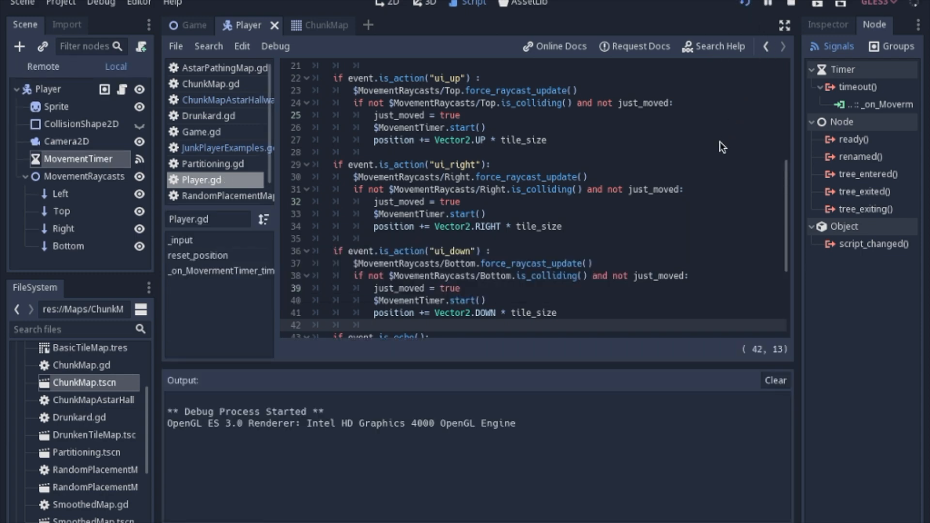